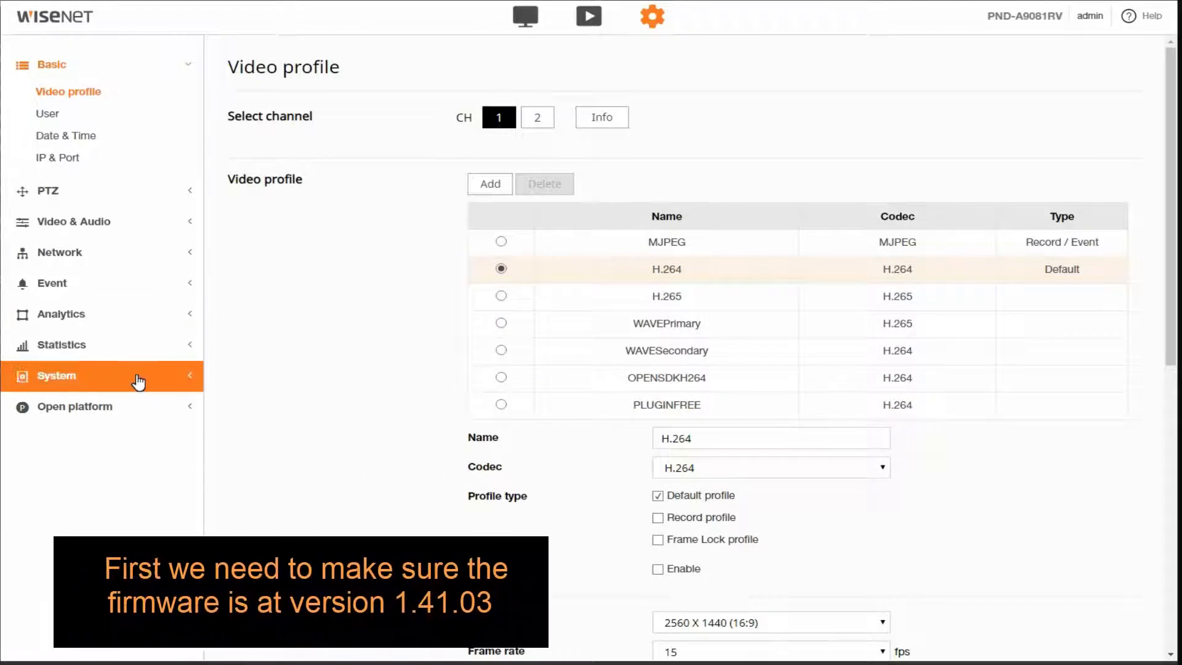
- Confirm the installed firmware is version 1.41.03 under System > Upgrade / Restart
left_click(56, 375)
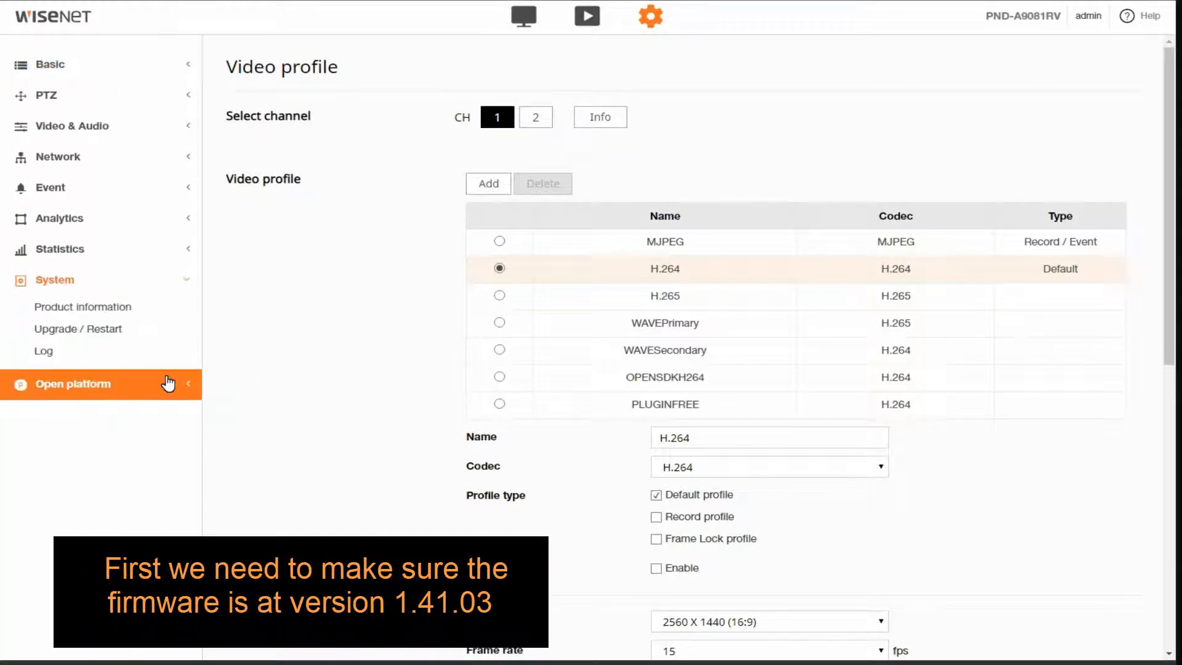
left_click(79, 329)
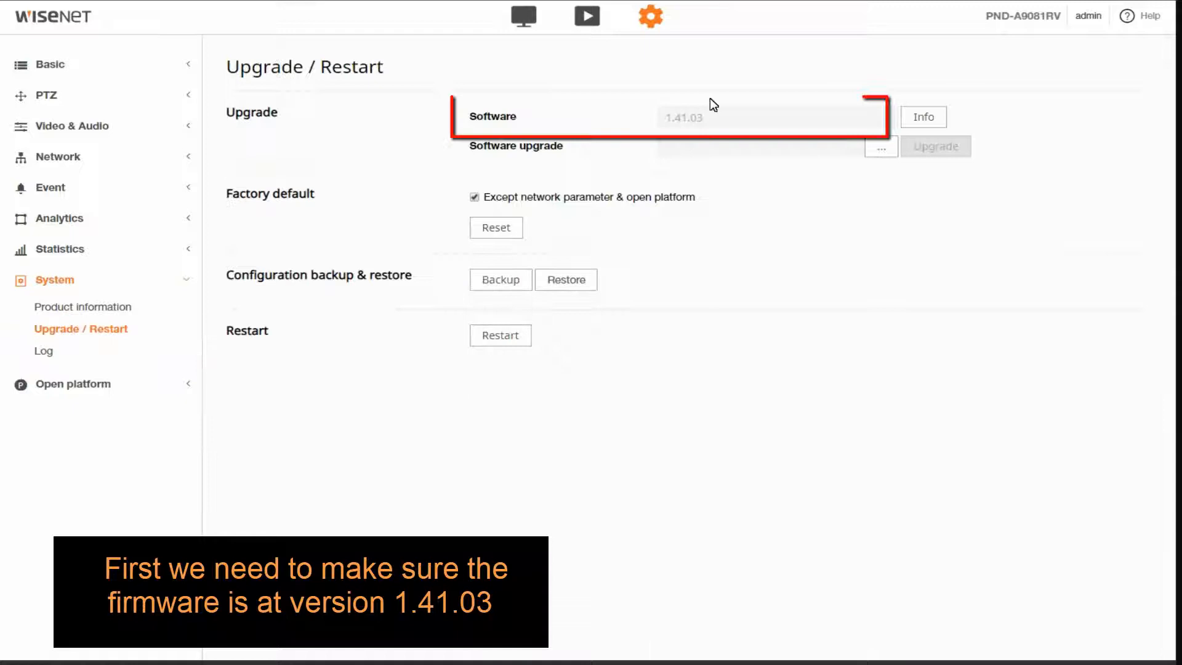
mouse_move(621, 152)
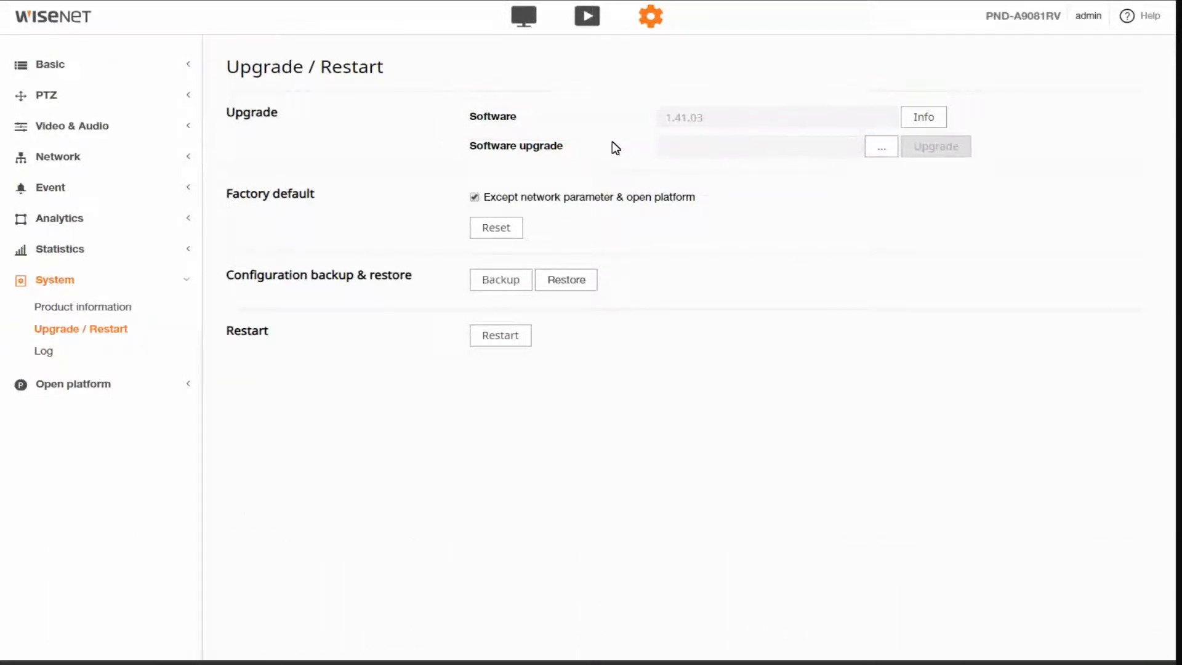
- Go to the Face mask detection page under Analytics
left_click(59, 218)
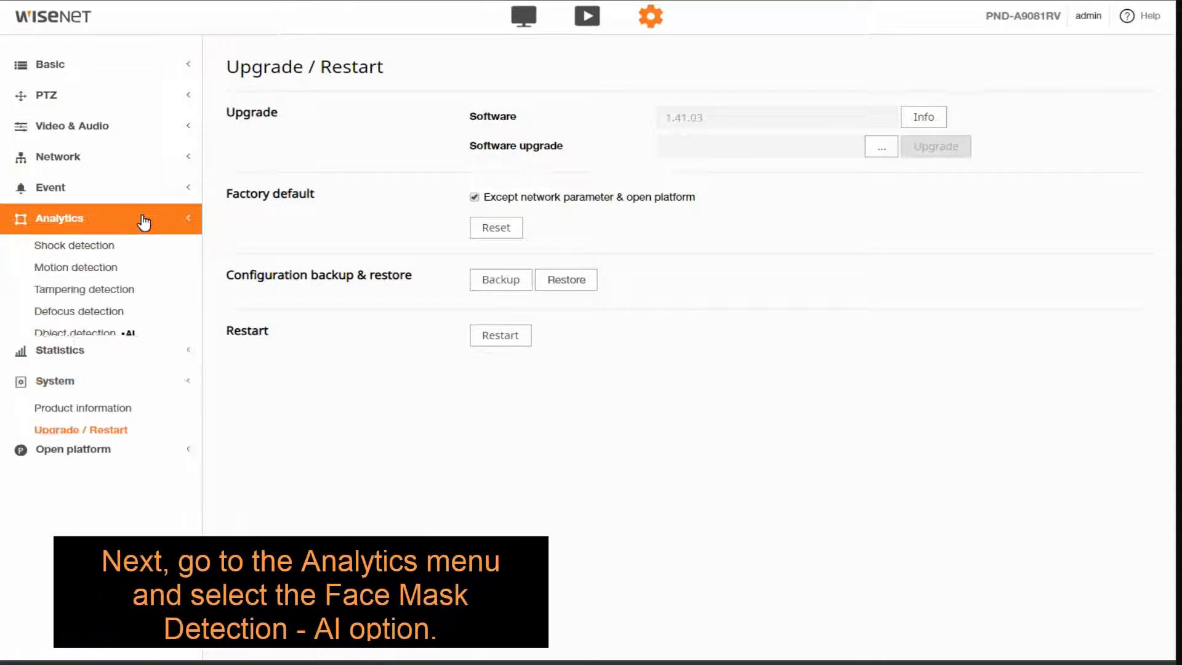
left_click(59, 218)
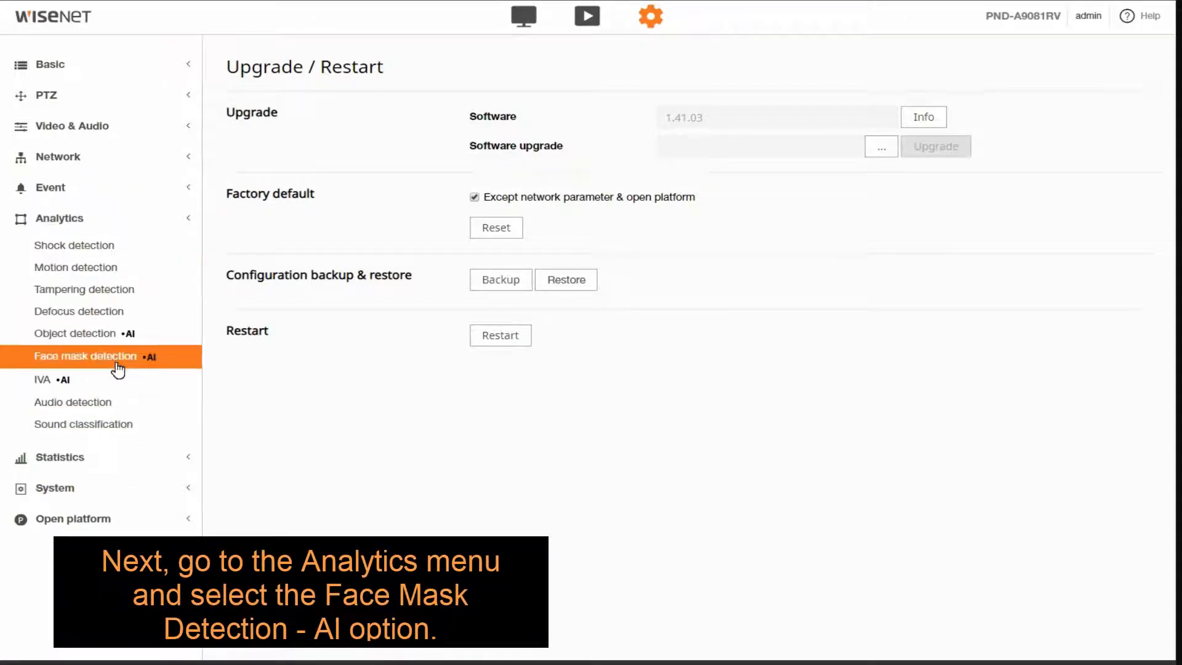
left_click(85, 356)
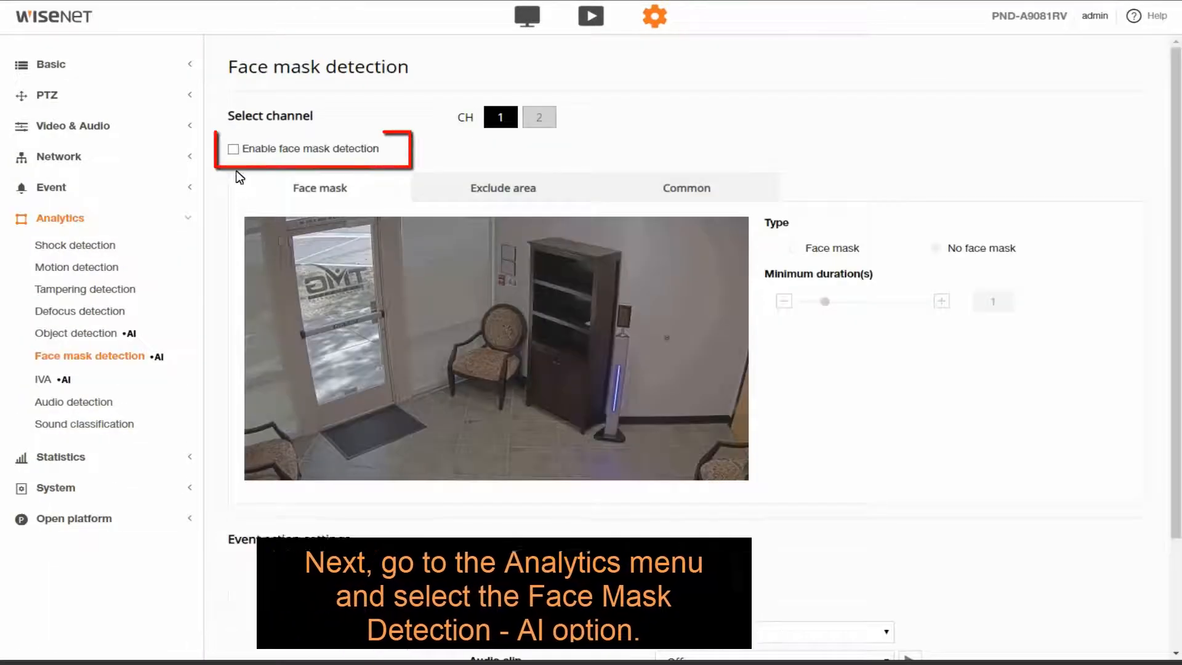
- Enable face mask detection on channel 1 and confirm the change
left_click(232, 149)
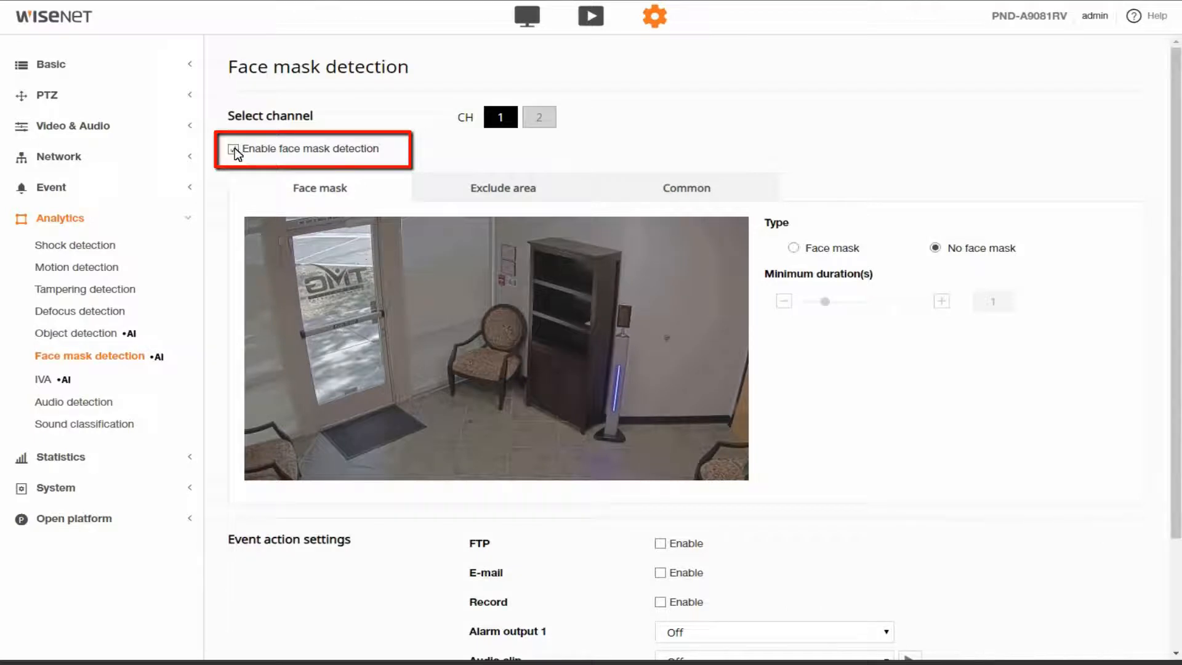
left_click(234, 148)
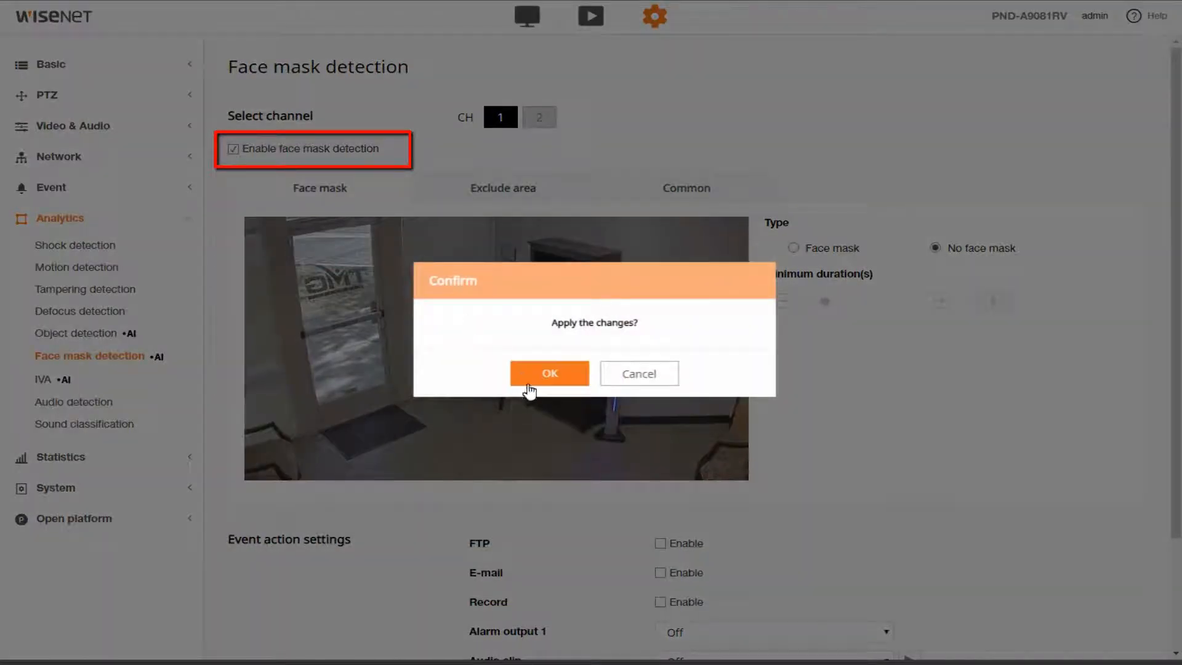
left_click(550, 373)
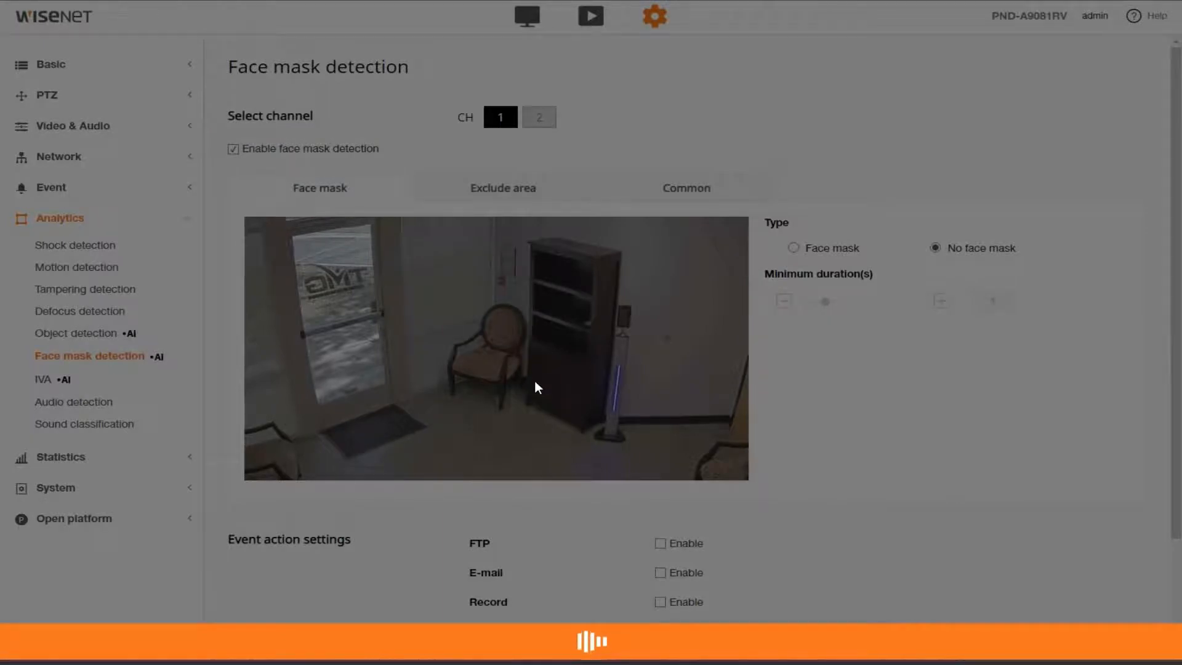
- Set the detection type to No face mask and apply the settings
left_click(793, 248)
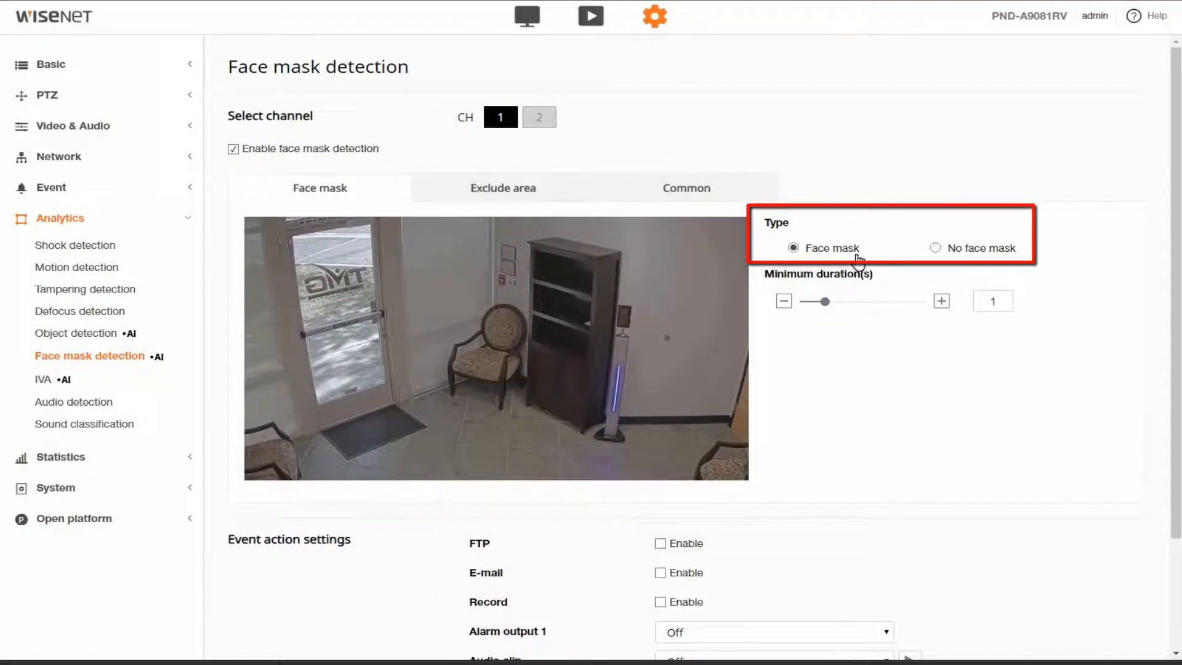
left_click(935, 248)
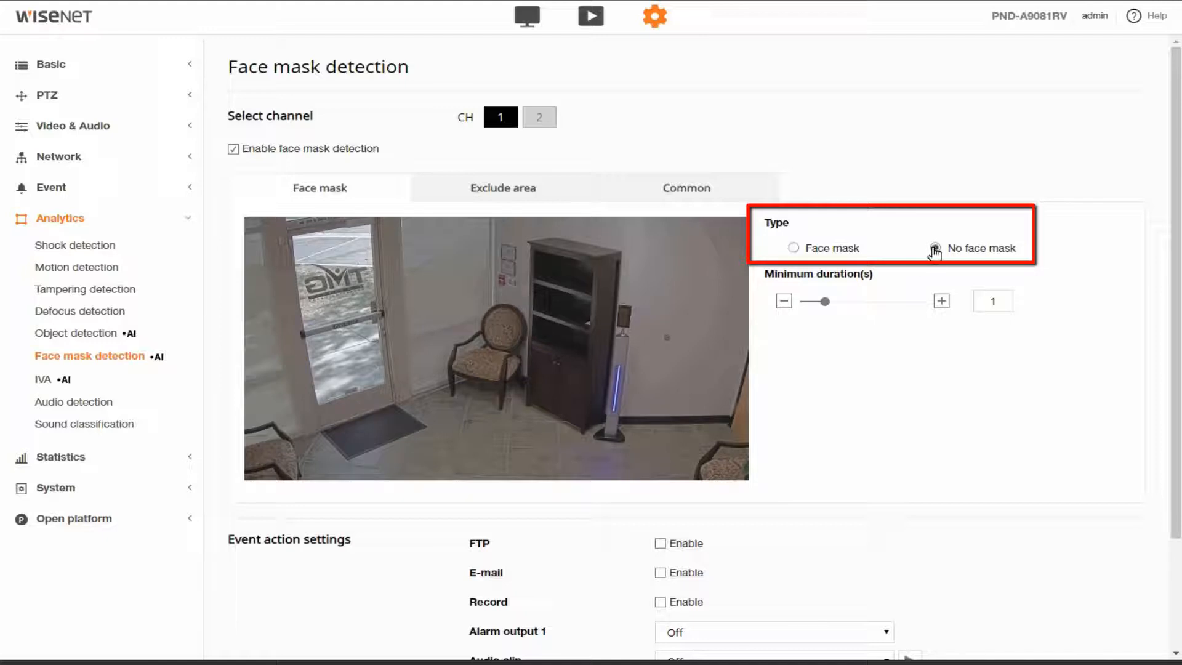
left_click(936, 247)
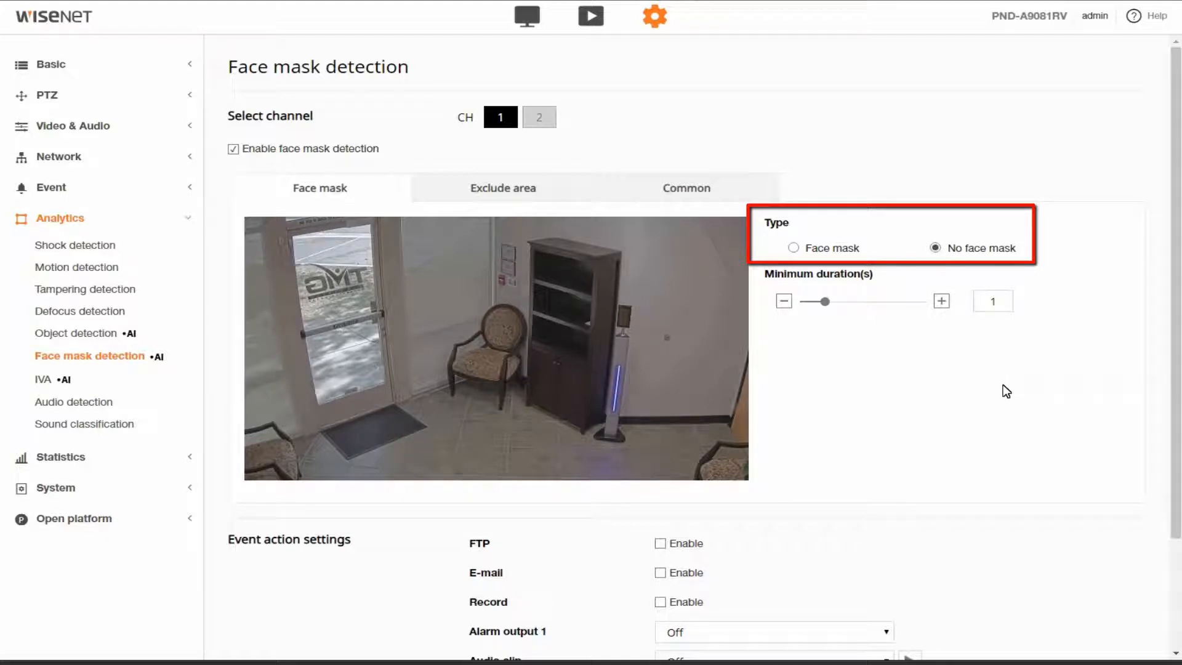
scroll("down", 3)
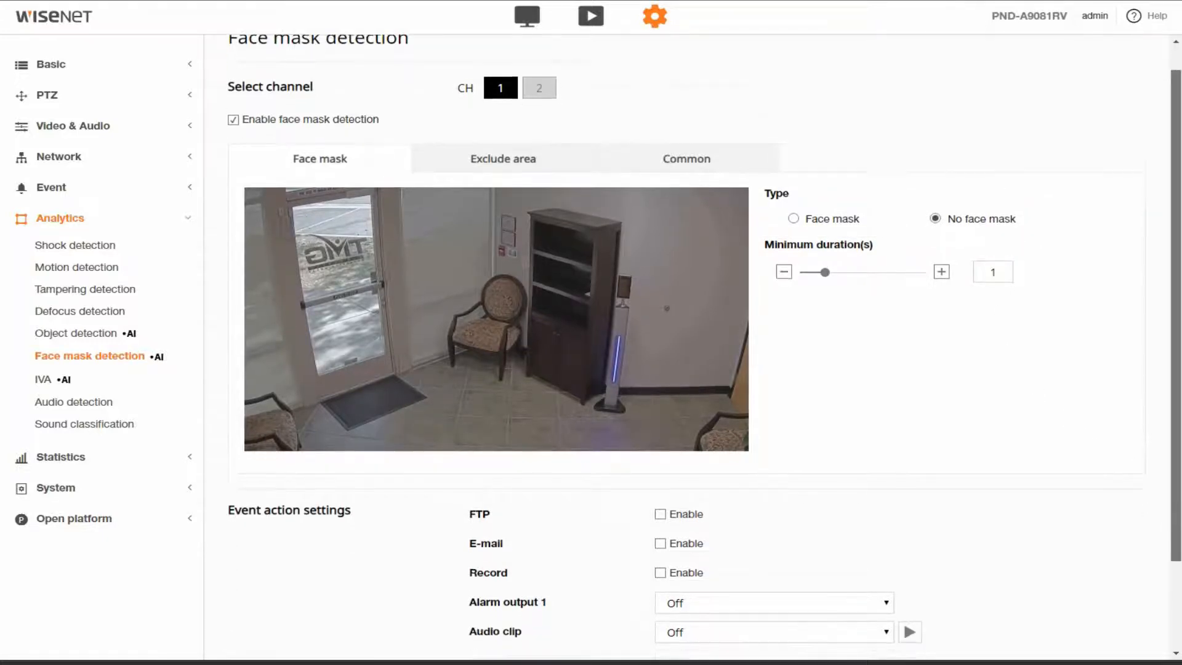
scroll("down", 3)
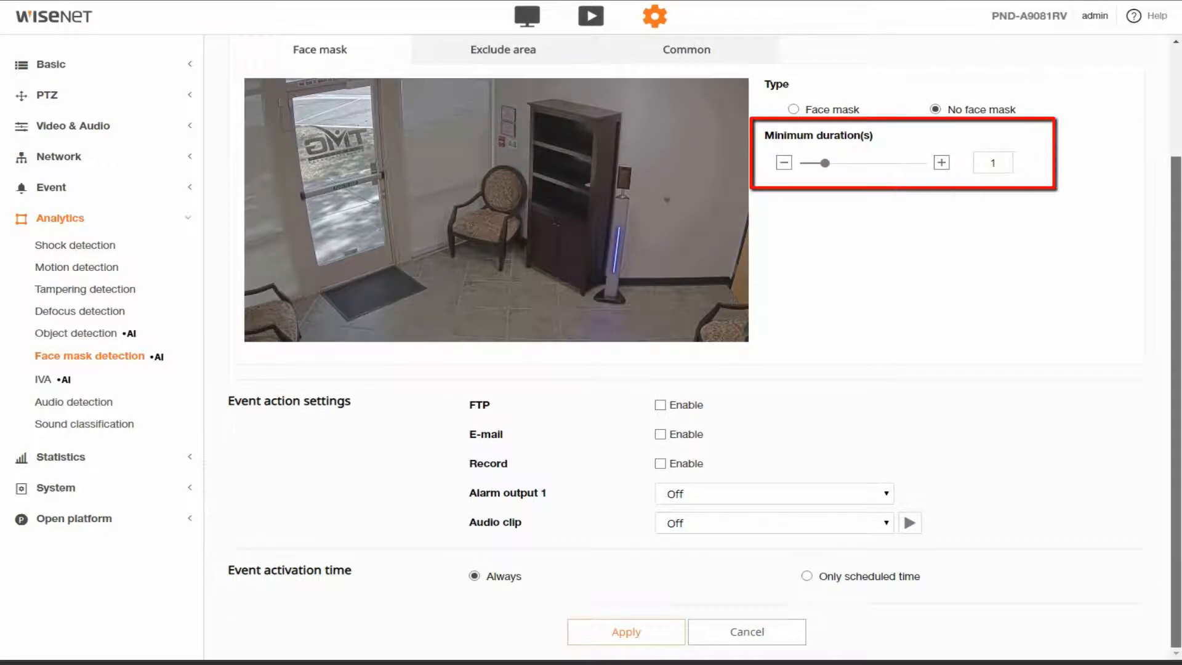
left_click(626, 632)
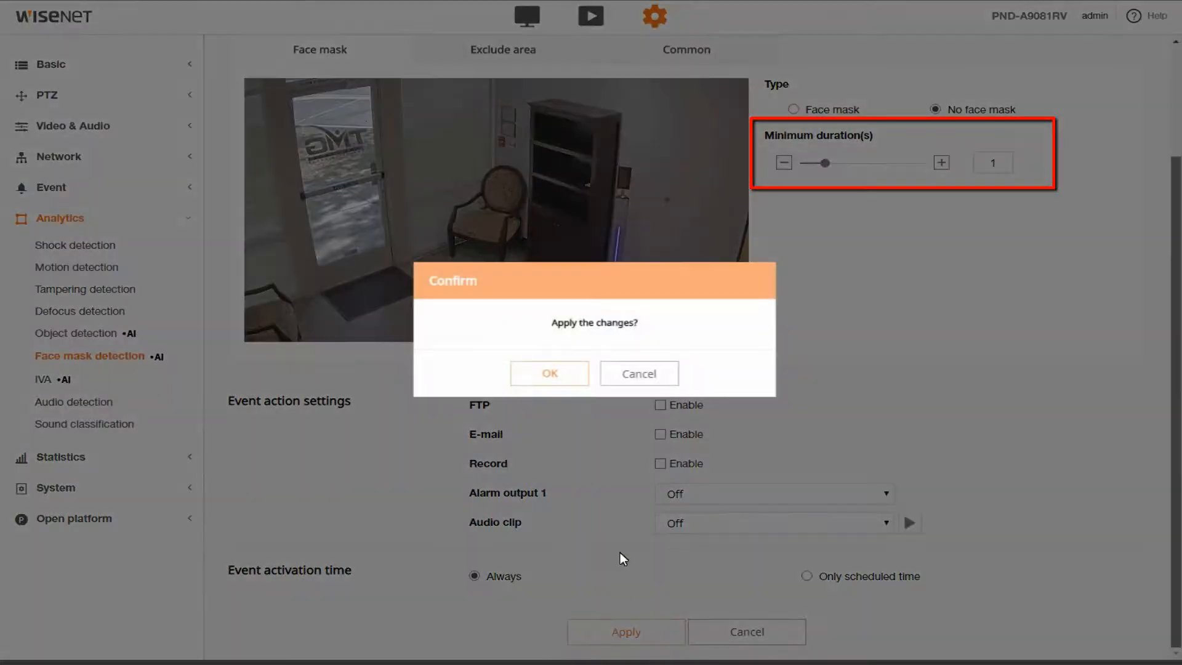
left_click(549, 373)
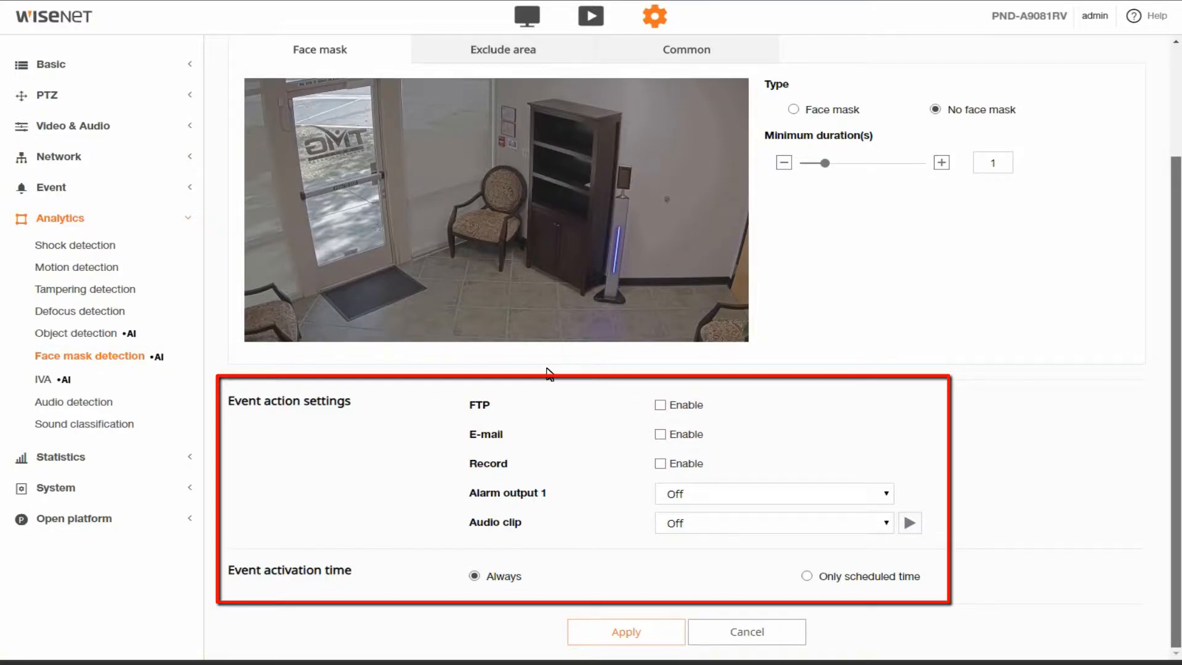
mouse_move(583, 380)
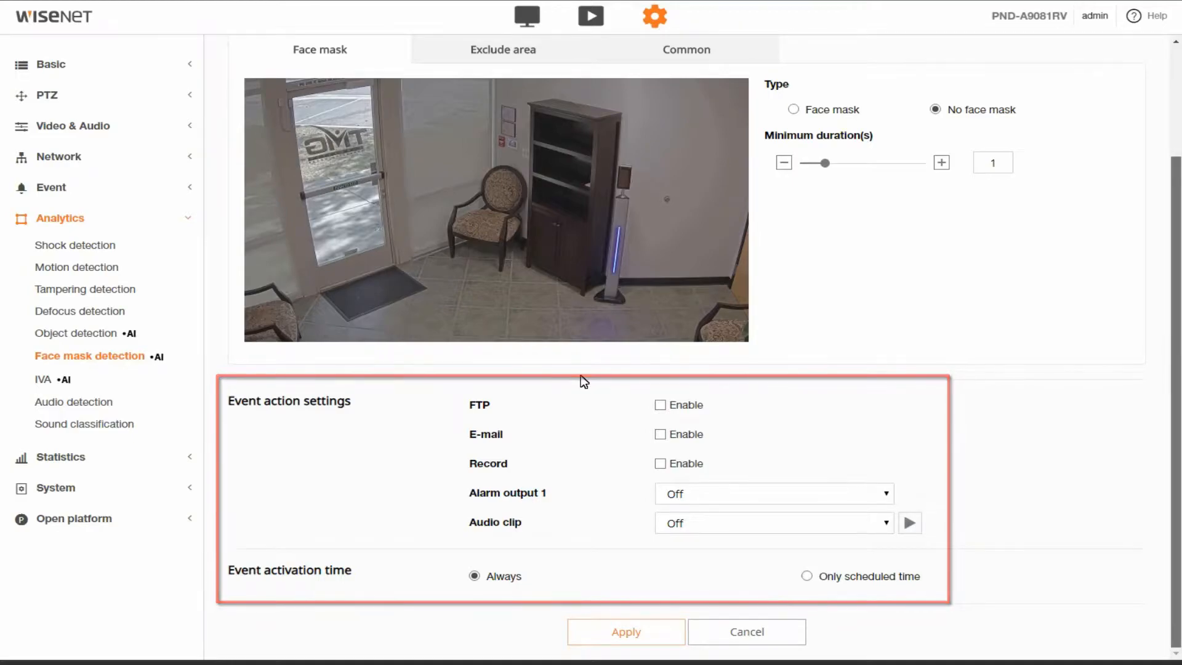